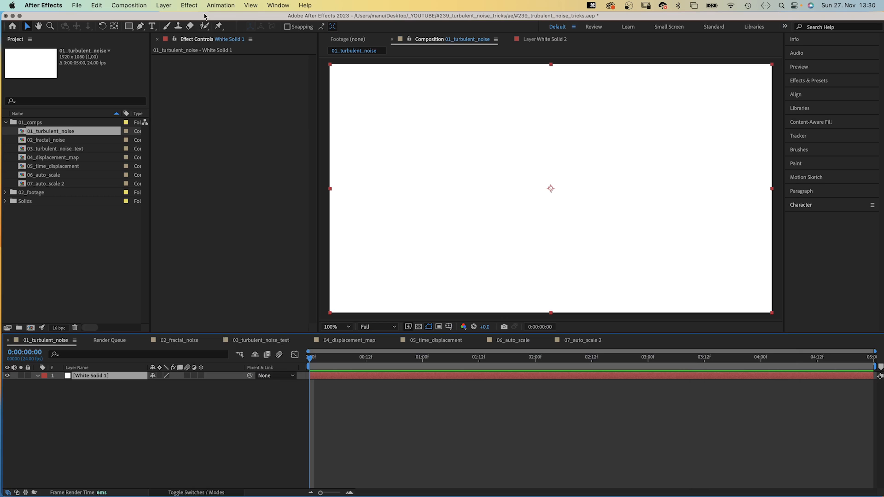
Apply Effect > Noise & Grain > Turbulent Noise to White Solid 1
{"action": "left_click", "coordinate": [189, 6]}
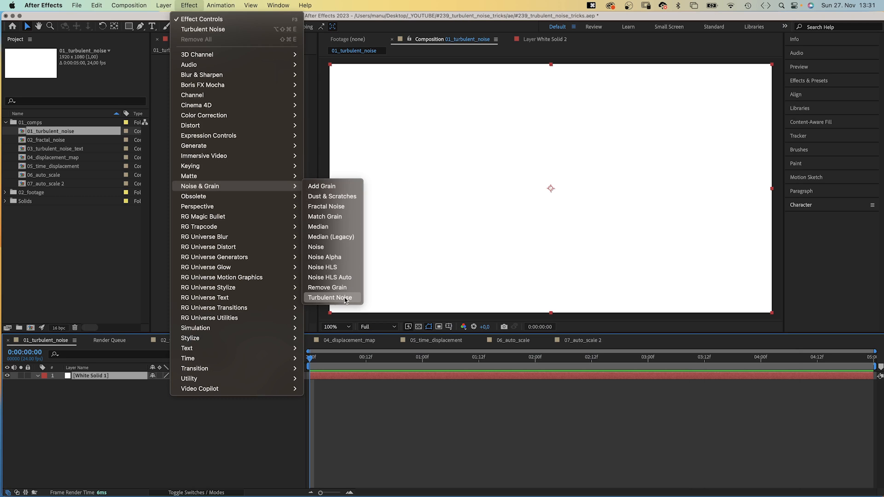
{"action": "left_click", "coordinate": [331, 297]}
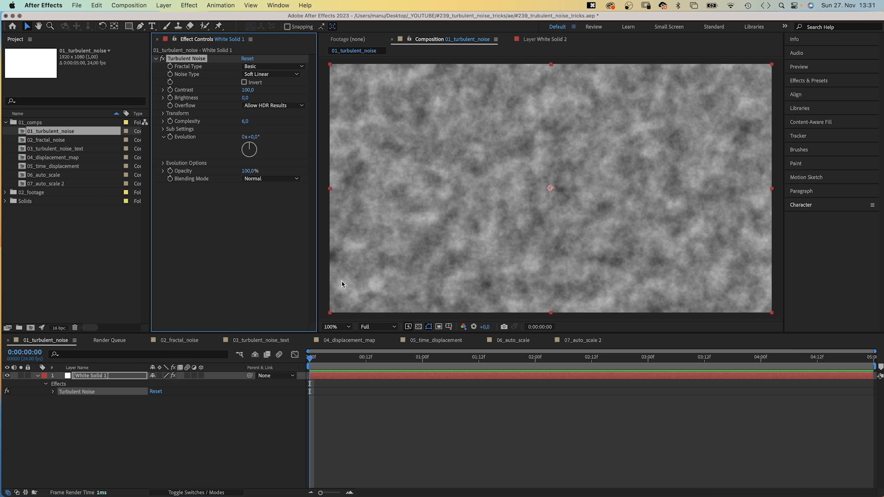
{"action": "mouse_move", "coordinate": [603, 113]}
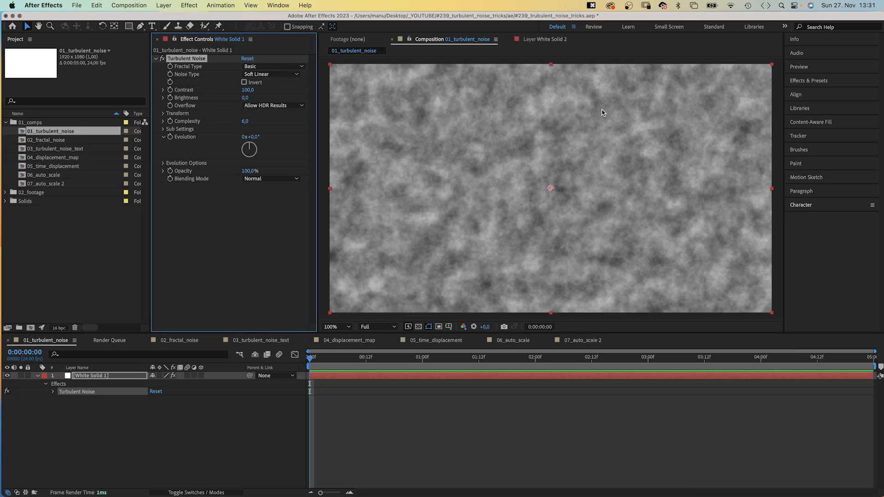
Keep Basic fractal and Soft Linear noise after previewing others, with Contrast 682 and Brightness -20
{"action": "left_click", "coordinate": [273, 66]}
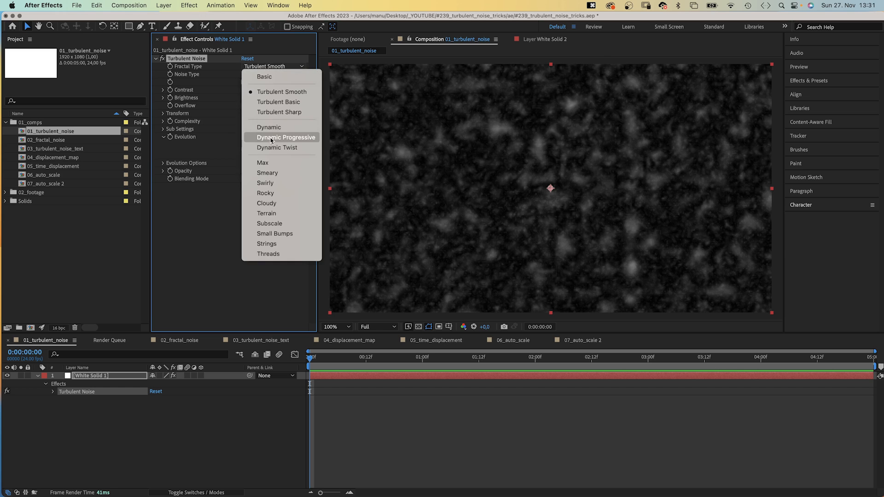
{"action": "left_click", "coordinate": [266, 202]}
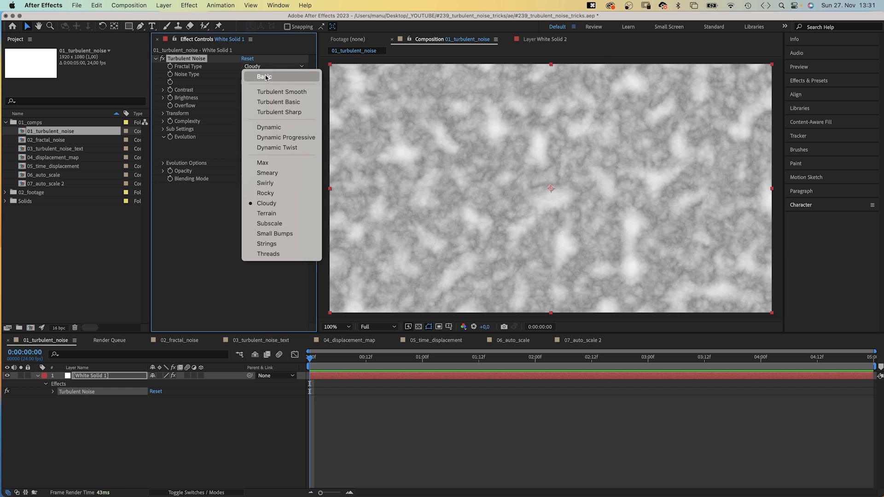
{"action": "left_click", "coordinate": [264, 77]}
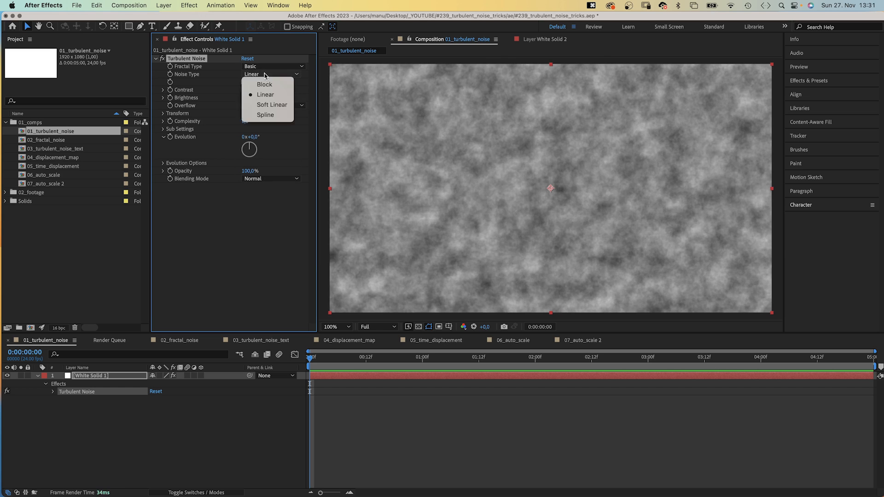
{"action": "left_click", "coordinate": [264, 83]}
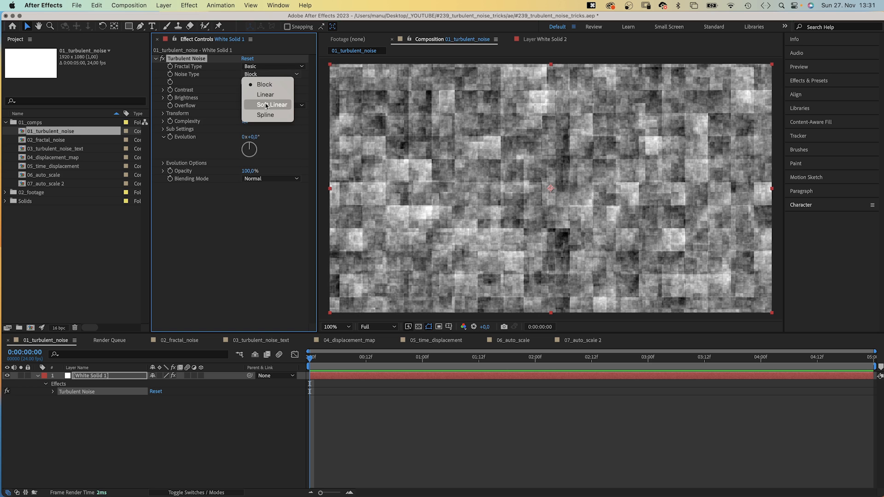
{"action": "left_click", "coordinate": [271, 105]}
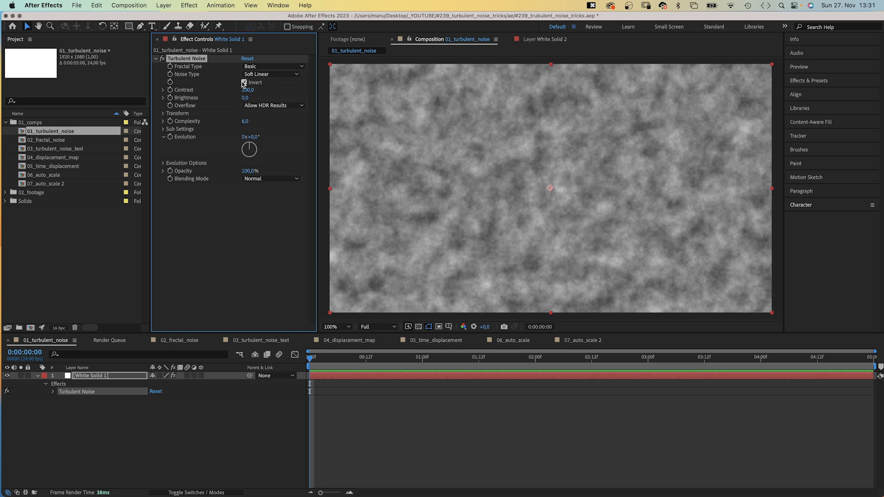
{"action": "left_click", "coordinate": [243, 81]}
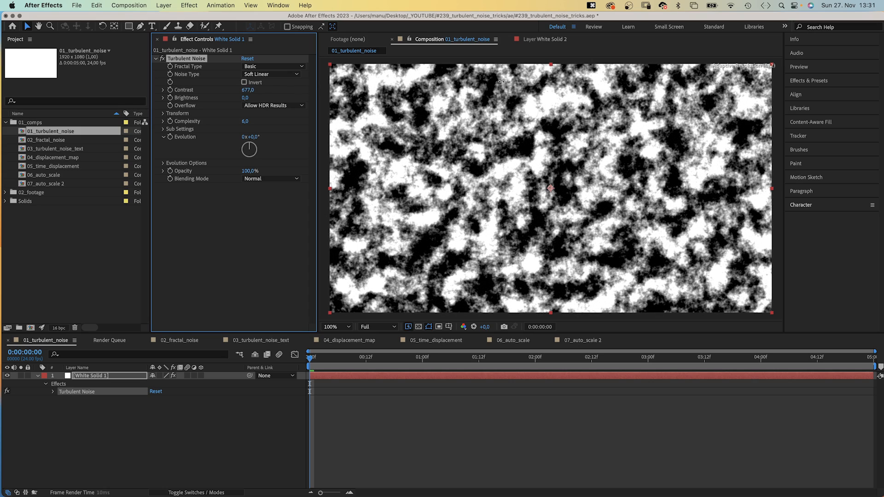
{"action": "left_click_drag", "start_coordinate": [244, 90], "coordinate": [246, 89]}
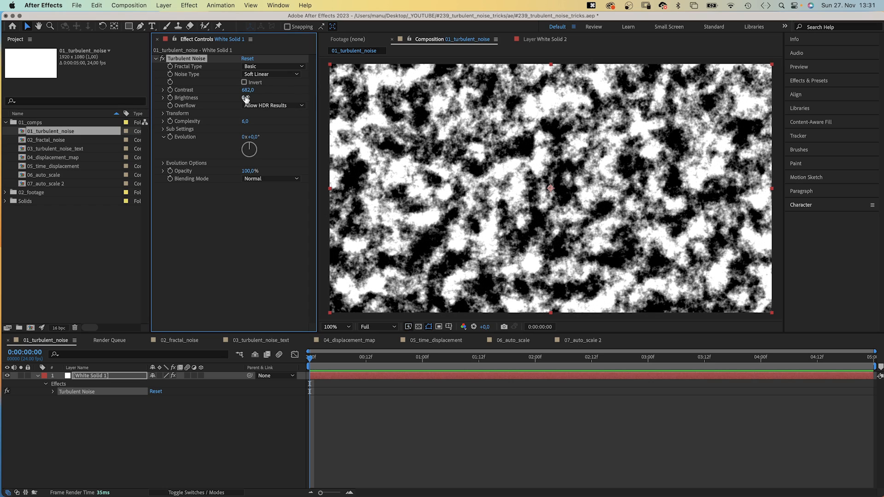
{"action": "left_click_drag", "start_coordinate": [245, 98], "coordinate": [236, 98]}
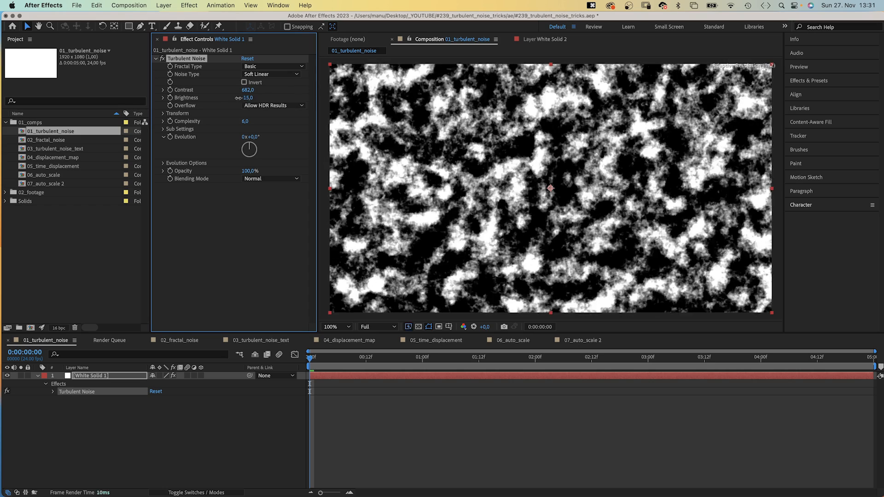
{"action": "left_click_drag", "start_coordinate": [245, 98], "coordinate": [237, 101]}
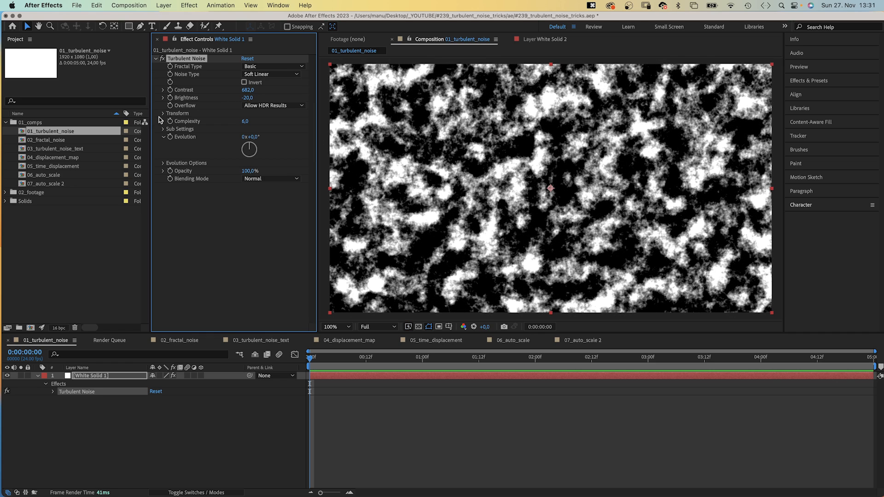
Rotate the noise 40°, scale it non-uniformly 75 wide by 123 tall, complexity 7.4, sub influence 67
{"action": "left_click", "coordinate": [163, 112]}
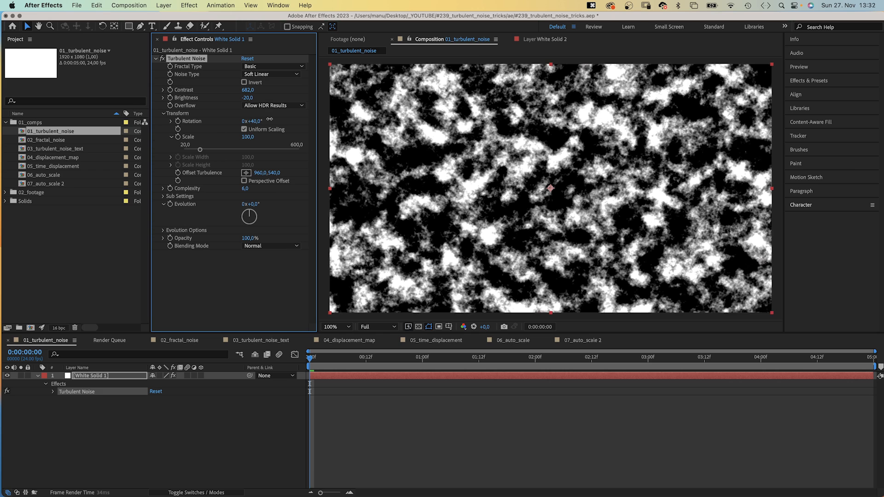
{"action": "left_click", "coordinate": [244, 129]}
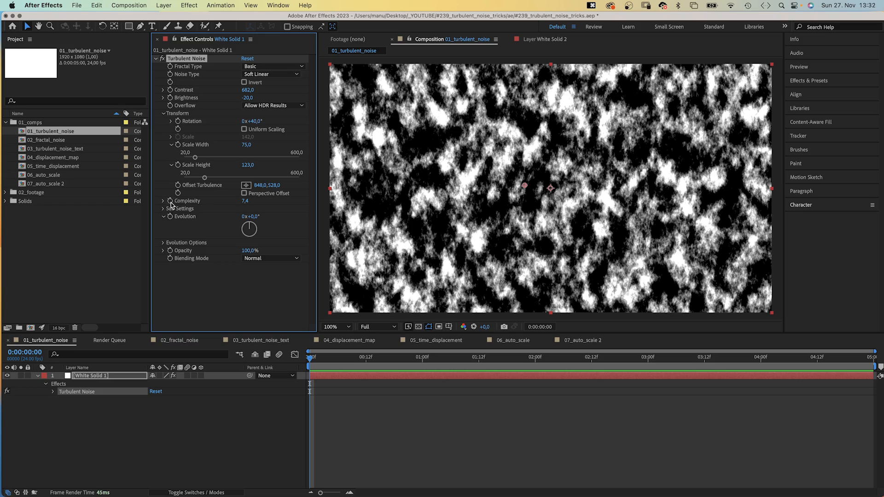
{"action": "left_click", "coordinate": [164, 201]}
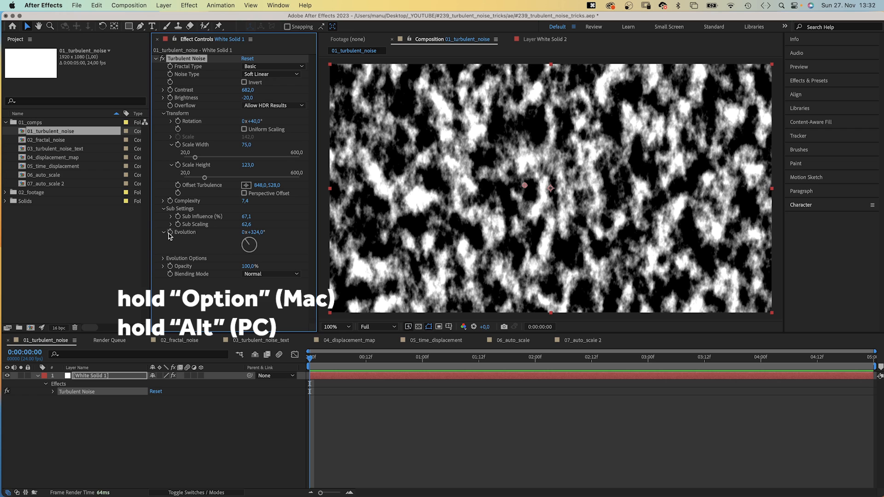
Drive the Evolution with a time*100 expression and reveal the evolution options
{"action": "left_click", "coordinate": [170, 232]}
{"action": "type", "text": "time*100"}
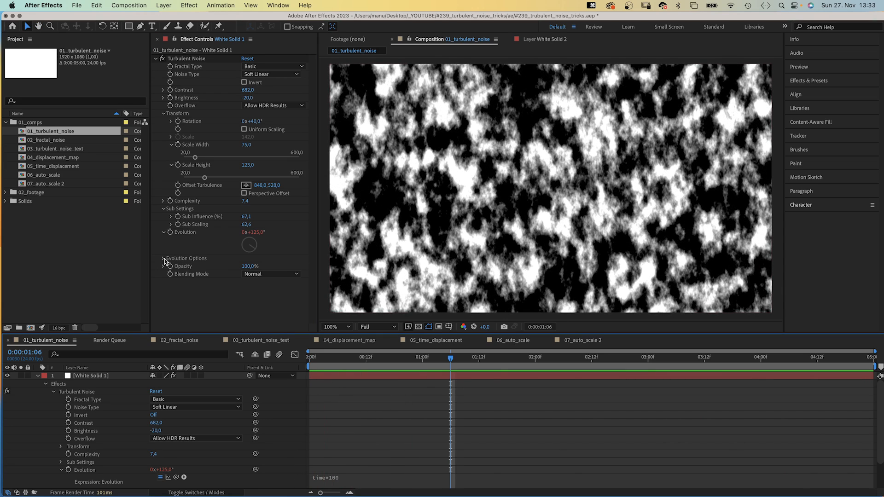
{"action": "left_click", "coordinate": [164, 257]}
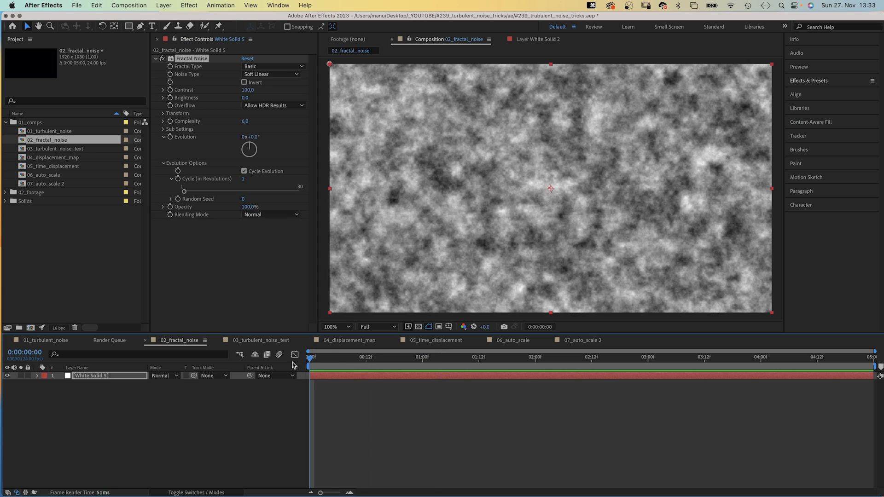
Keyframe Fractal Noise Evolution from the start to 2x+243° near the end, with Cycle Evolution on
{"action": "left_click", "coordinate": [169, 137]}
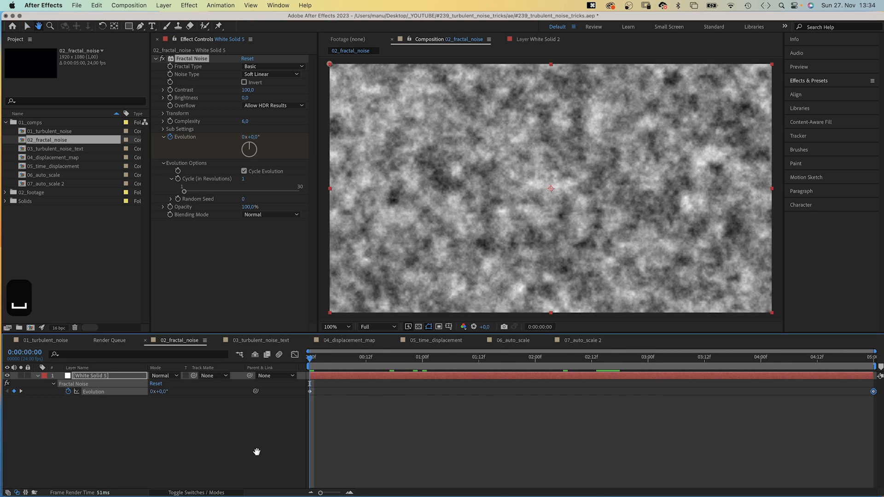
{"action": "left_click", "coordinate": [506, 357]}
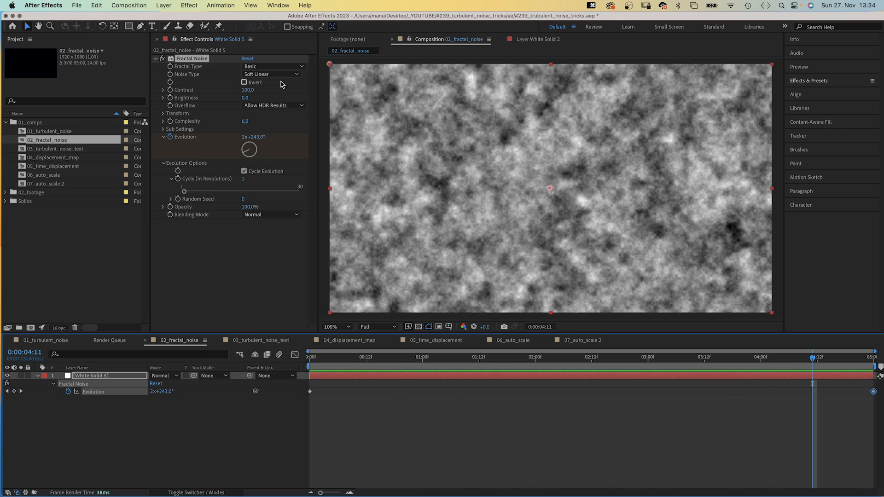
{"action": "mouse_move", "coordinate": [235, 133]}
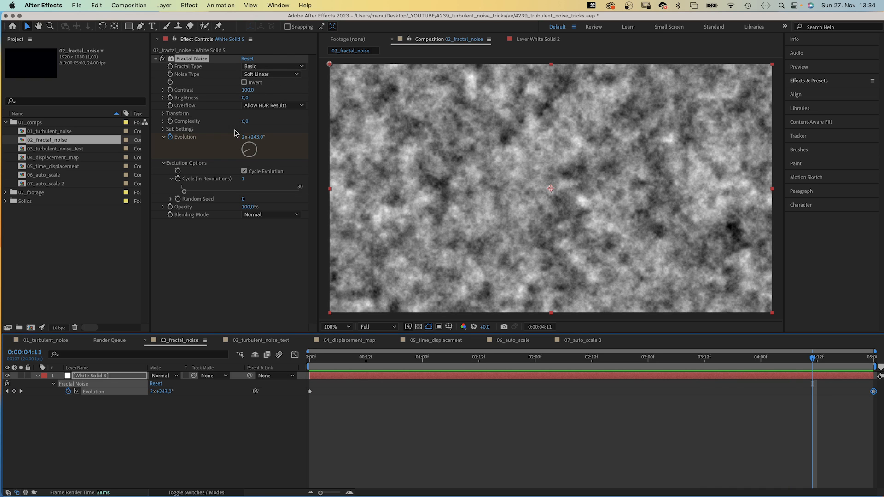
Stretch the fractal noise into 3000×5 streaks, then search 'pos' for Posterize Time
{"action": "left_click", "coordinate": [163, 113]}
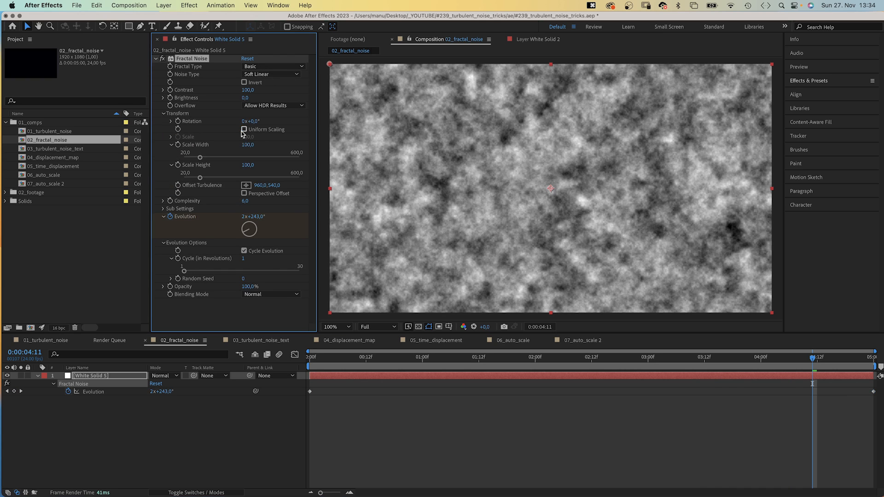
{"action": "double_click", "coordinate": [247, 144]}
{"action": "type", "text": "3000"}
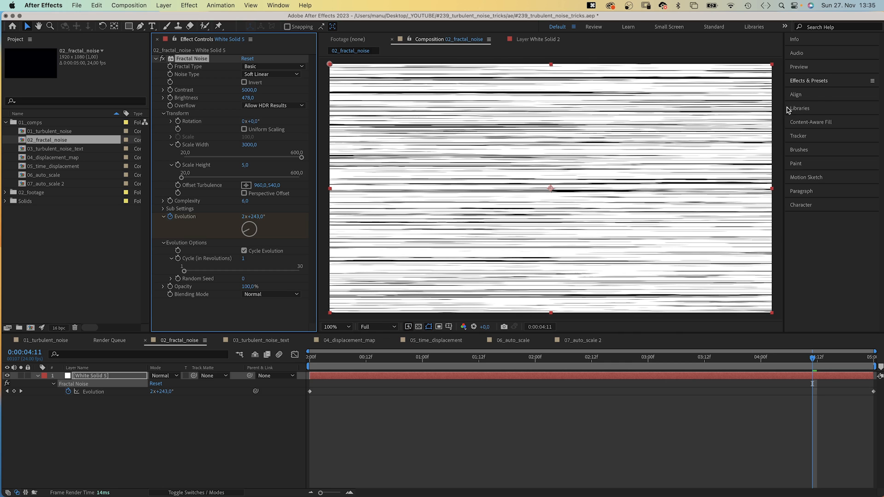
{"action": "type", "text": "posteri"}
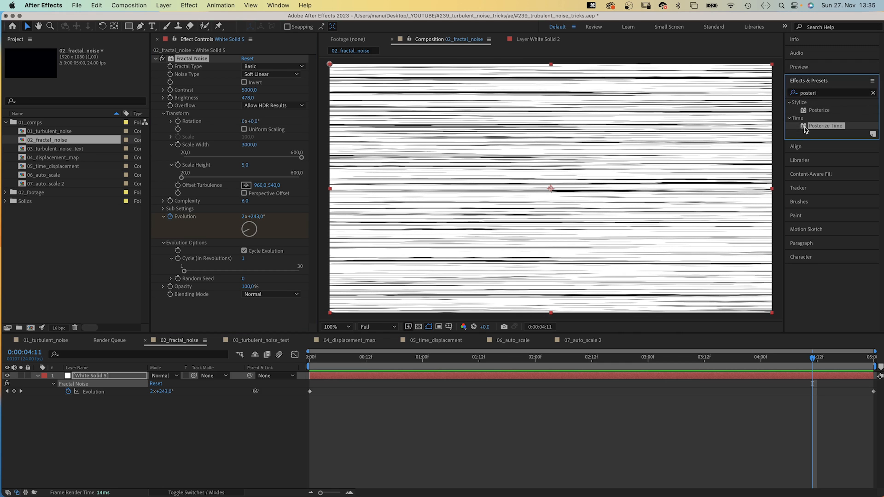
Add Posterize Time at 4 fps, recolor the solid magenta, and keep Normal blending after trying Multiply
{"action": "double_click", "coordinate": [825, 127]}
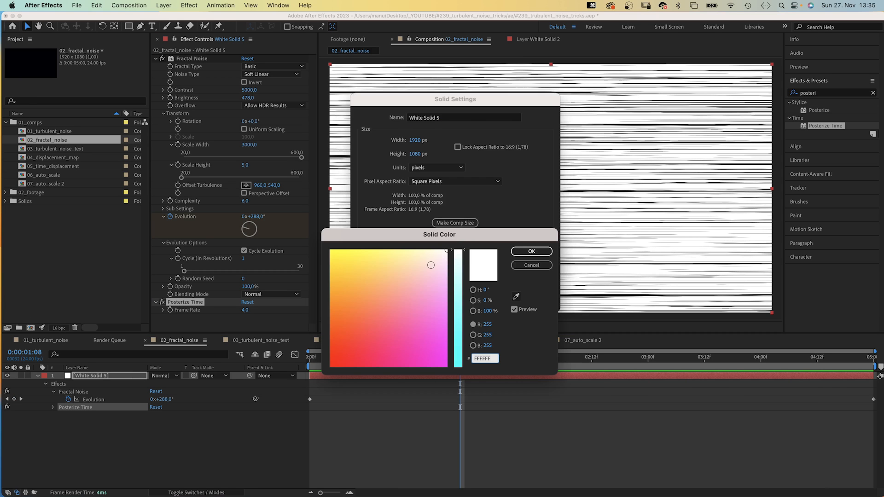
{"action": "left_click", "coordinate": [530, 251]}
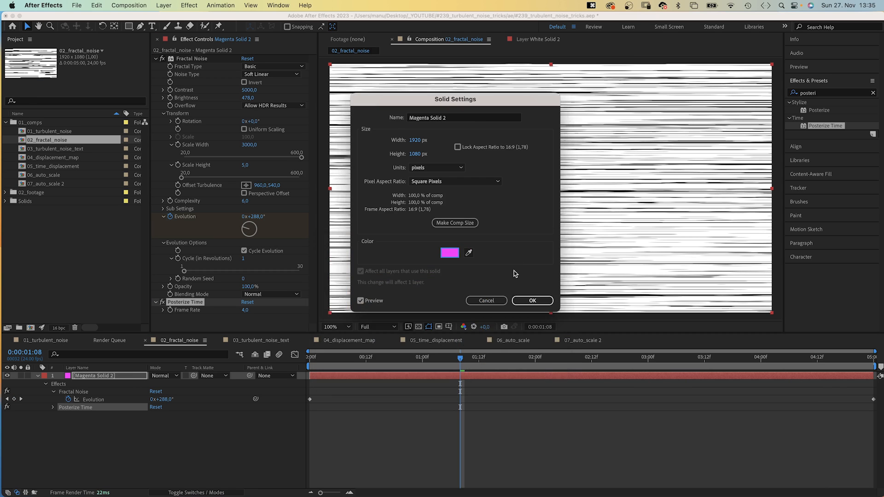
{"action": "left_click", "coordinate": [531, 300]}
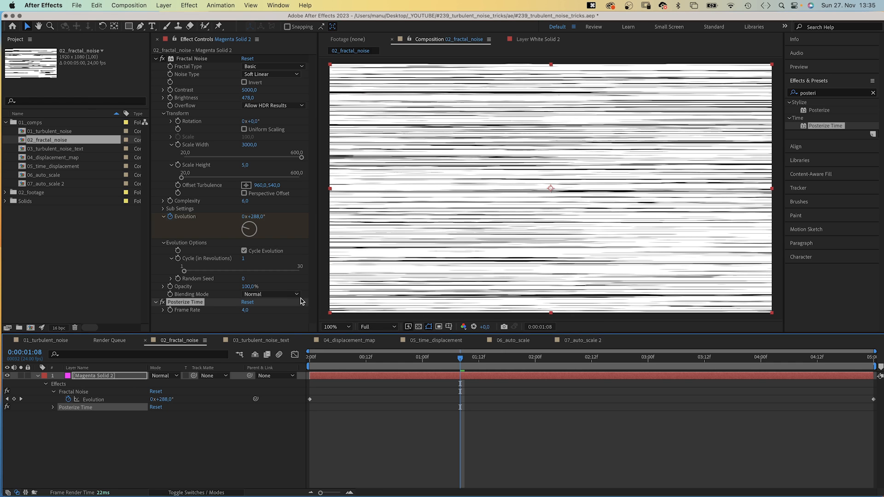
{"action": "left_click", "coordinate": [271, 294]}
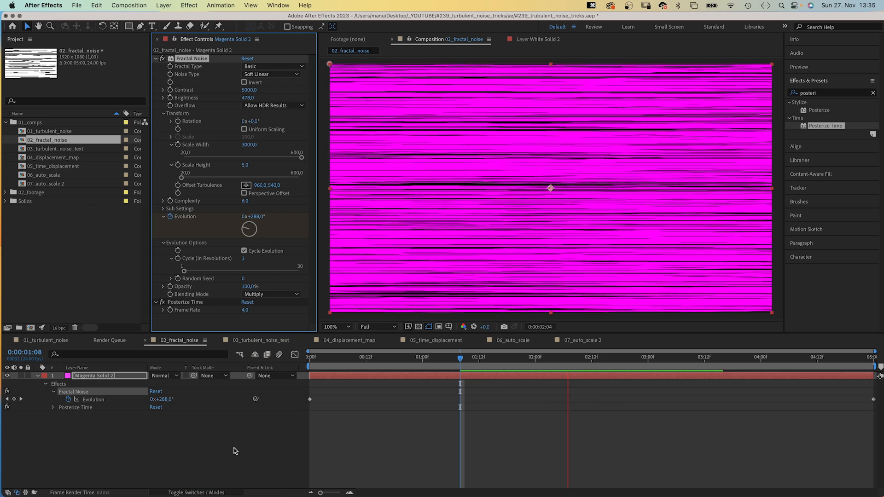
{"action": "left_click", "coordinate": [271, 293]}
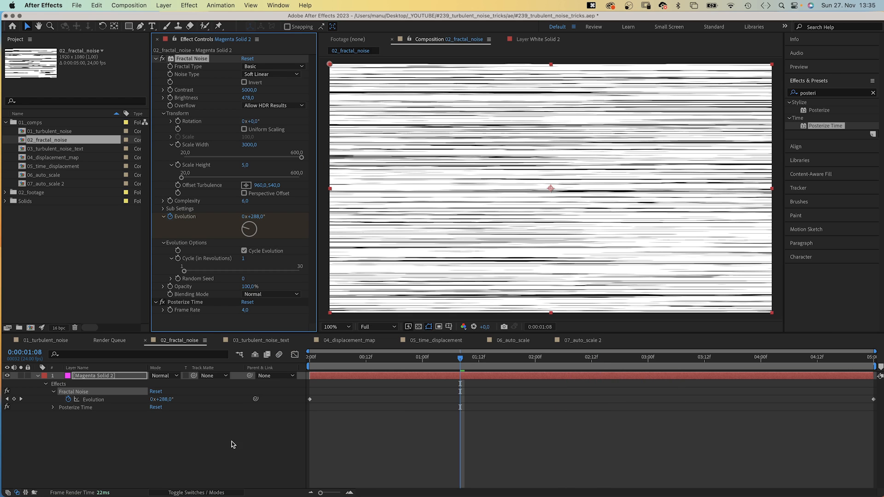
Create the NOISE text matted by Magenta Solid 2, then switch to 03_turbulent_noise_text
{"action": "left_click", "coordinate": [152, 27]}
{"action": "type", "text": "NOISE"}
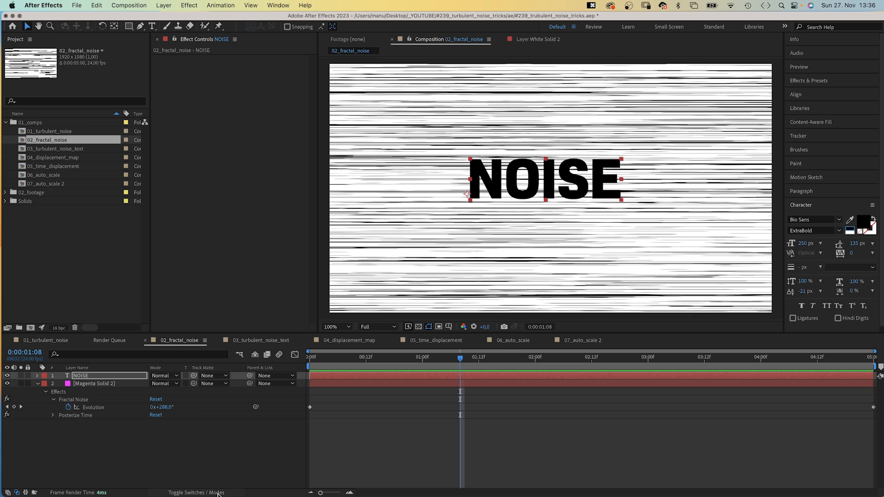
{"action": "mouse_move", "coordinate": [194, 376]}
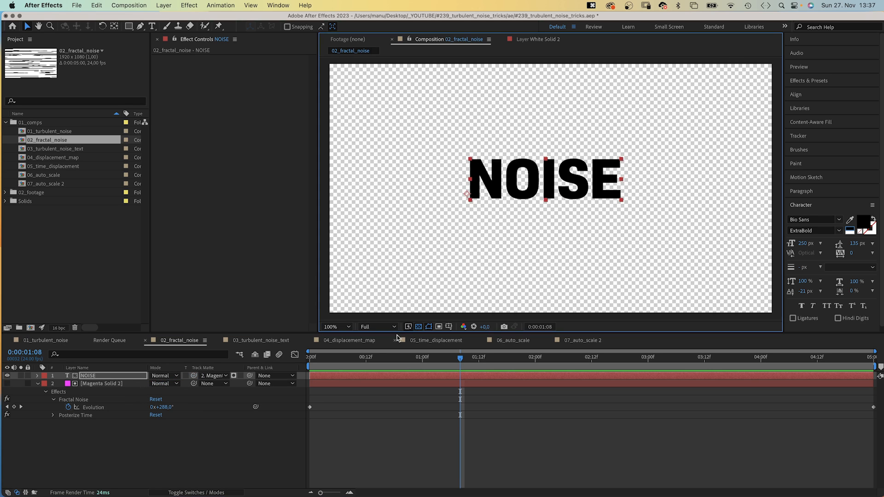
{"action": "left_click", "coordinate": [233, 376]}
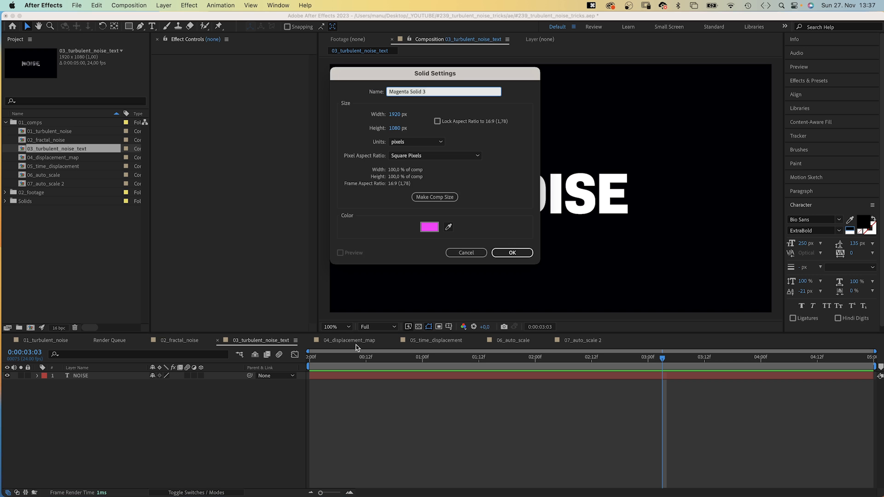
Create a solid with Turbulent Noise (contrast 350, scale 250, complexity 1) as the NOISE text's matte
{"action": "left_click", "coordinate": [511, 252]}
{"action": "type", "text": "turbul"}
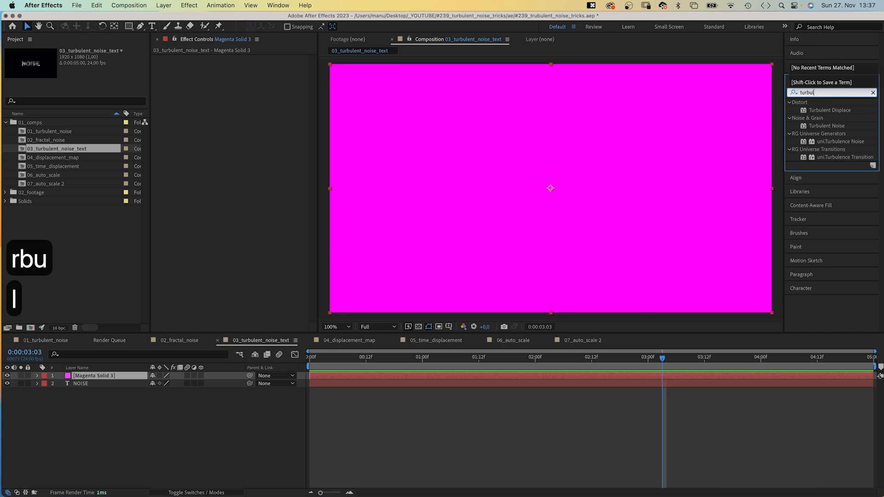
{"action": "double_click", "coordinate": [827, 126]}
{"action": "type", "text": "350"}
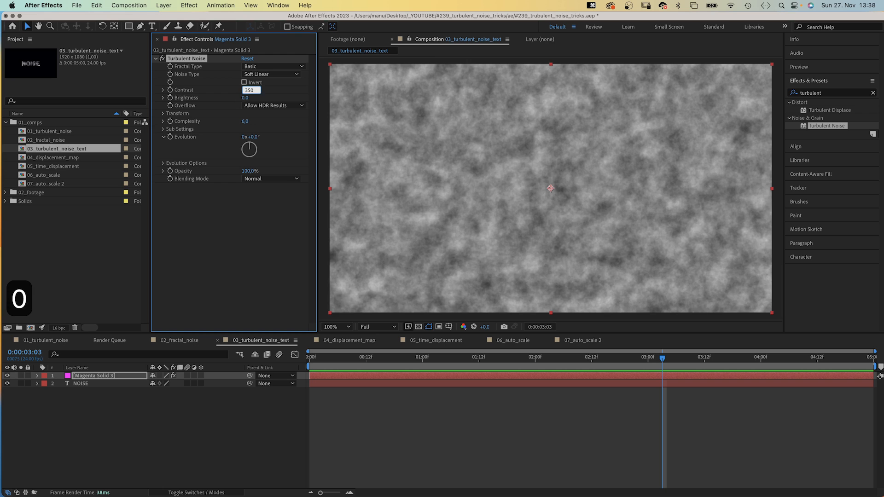
{"action": "left_click", "coordinate": [163, 113]}
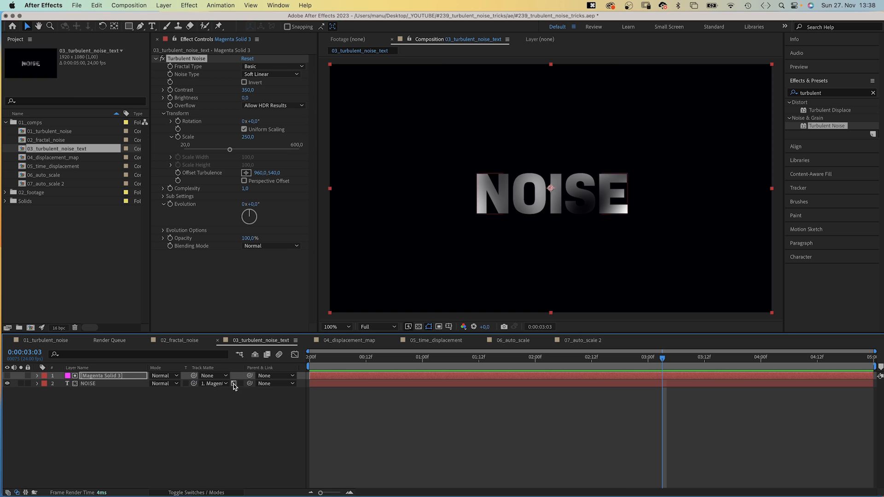
{"action": "left_click", "coordinate": [419, 326]}
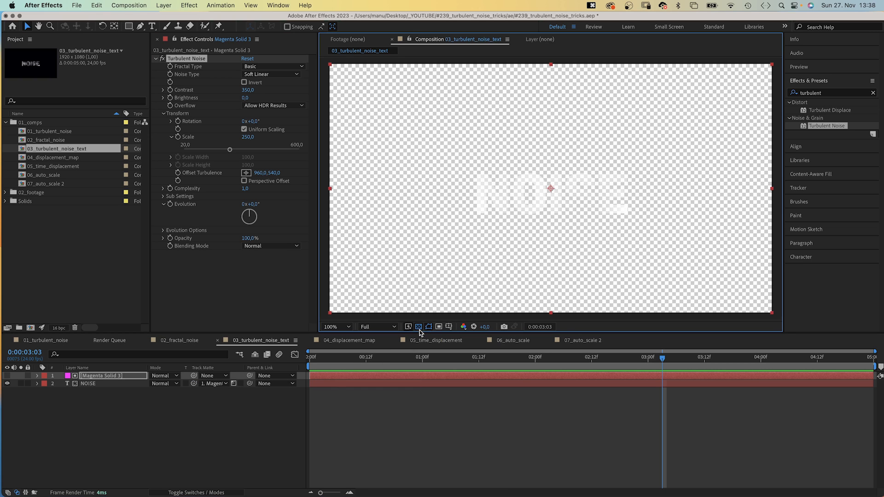
Duplicate NOISE and give the copy Gaussian Blur 113,4 without repeating edge pixels
{"action": "left_click", "coordinate": [88, 383]}
{"action": "type", "text": "gaussian"}
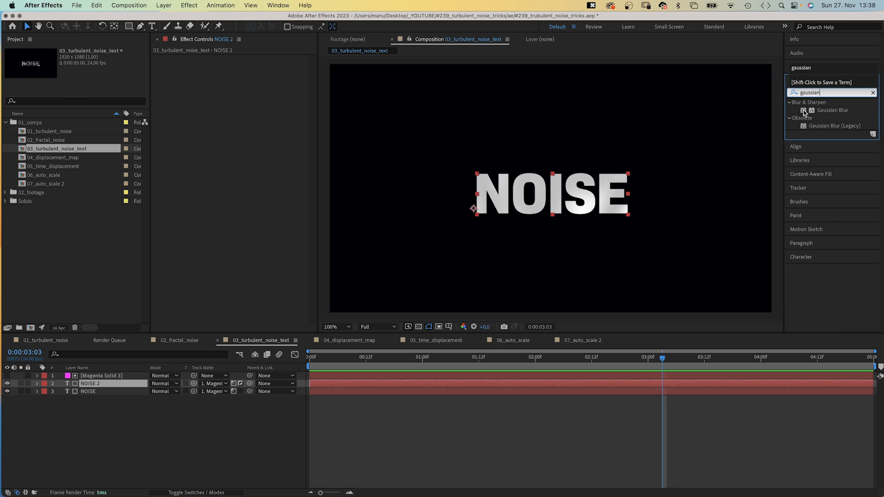
{"action": "double_click", "coordinate": [833, 110]}
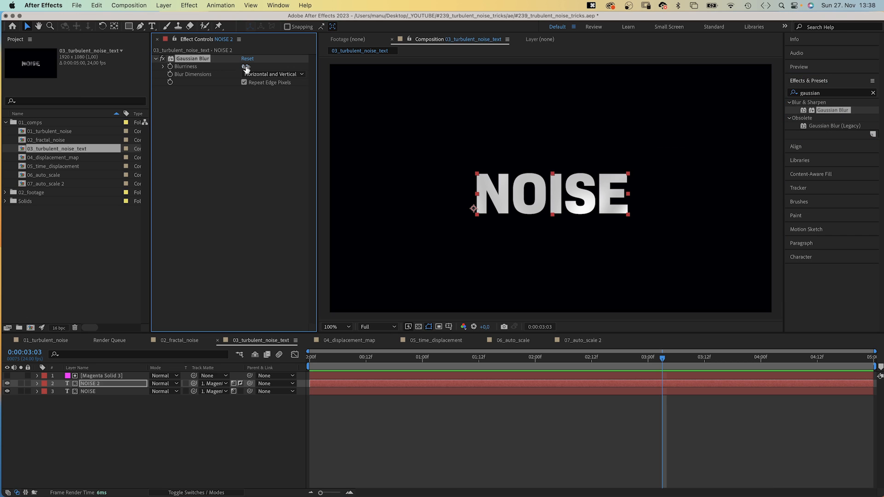
{"action": "type", "text": "113,4"}
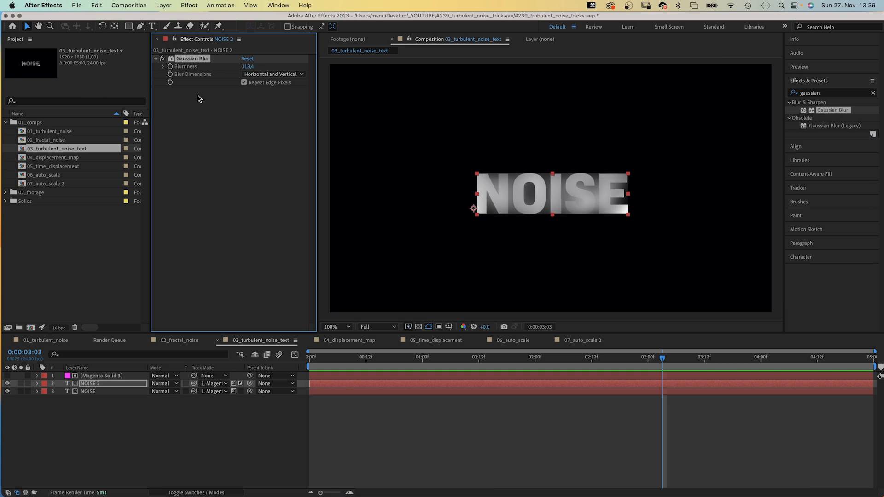
{"action": "left_click", "coordinate": [243, 82]}
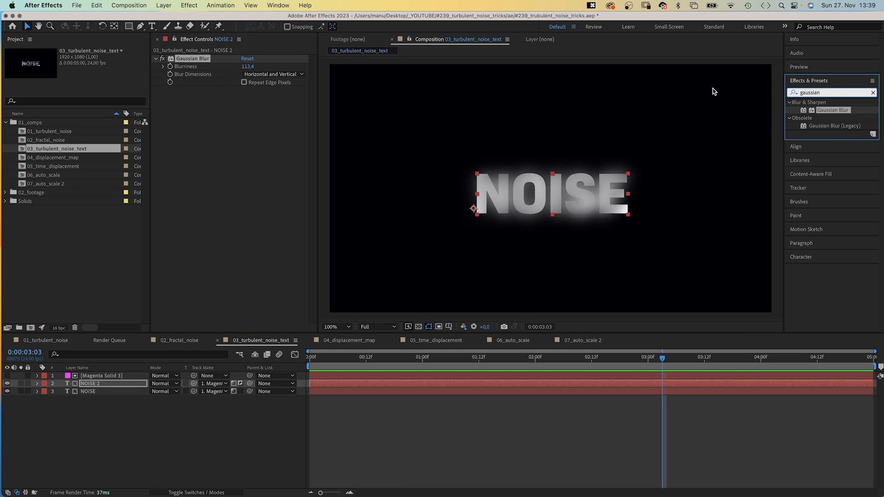
Apply Roughen Edges to the blurred NOISE 2 copy to grain its edges
{"action": "type", "text": "roughen"}
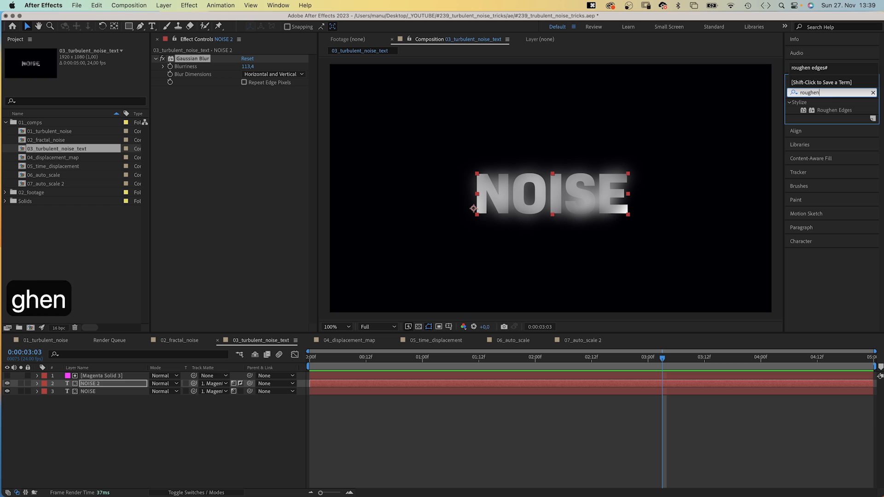
{"action": "double_click", "coordinate": [835, 110]}
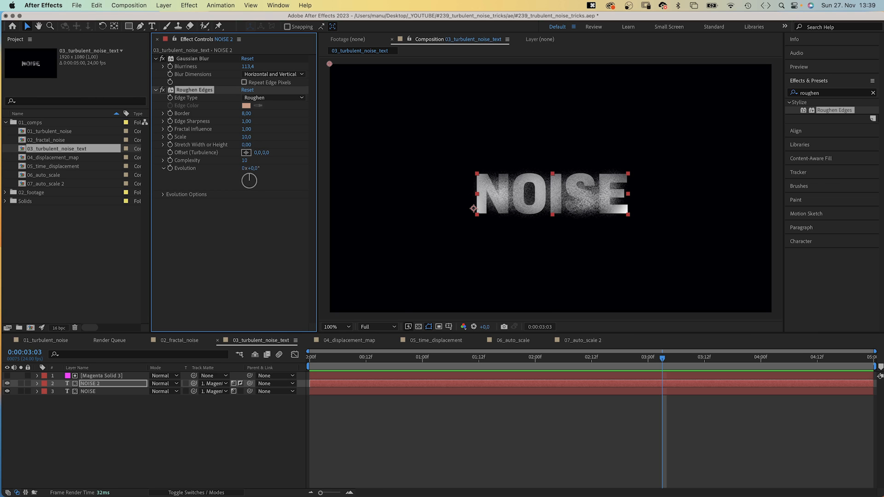
Give the Turbulent Noise Evolution a time*100 expression so the matte evolves continuously
{"action": "left_click", "coordinate": [101, 376]}
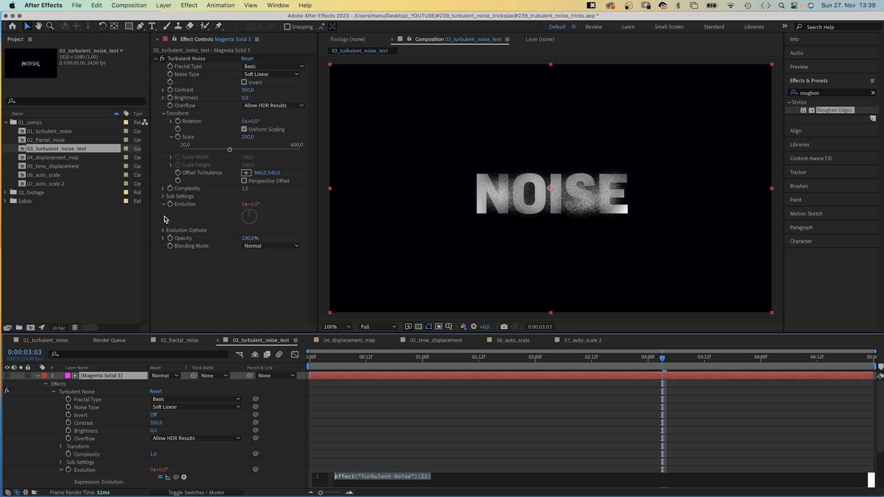
{"action": "type", "text": "time*100"}
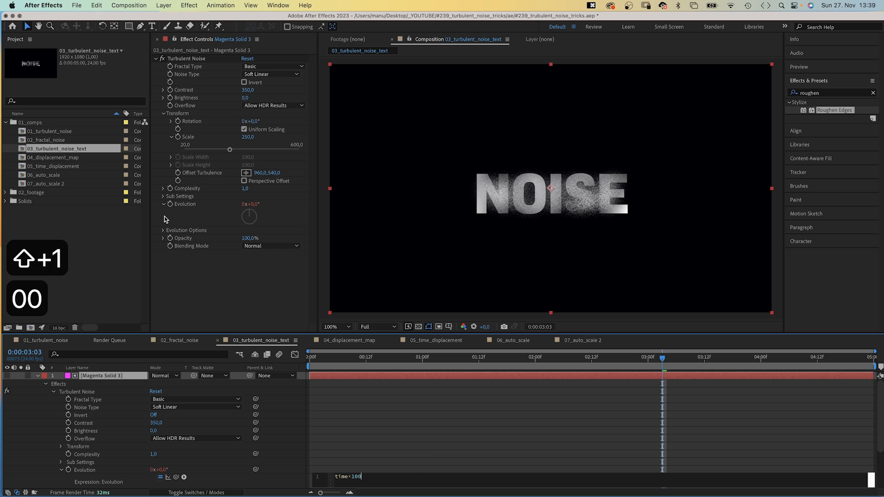